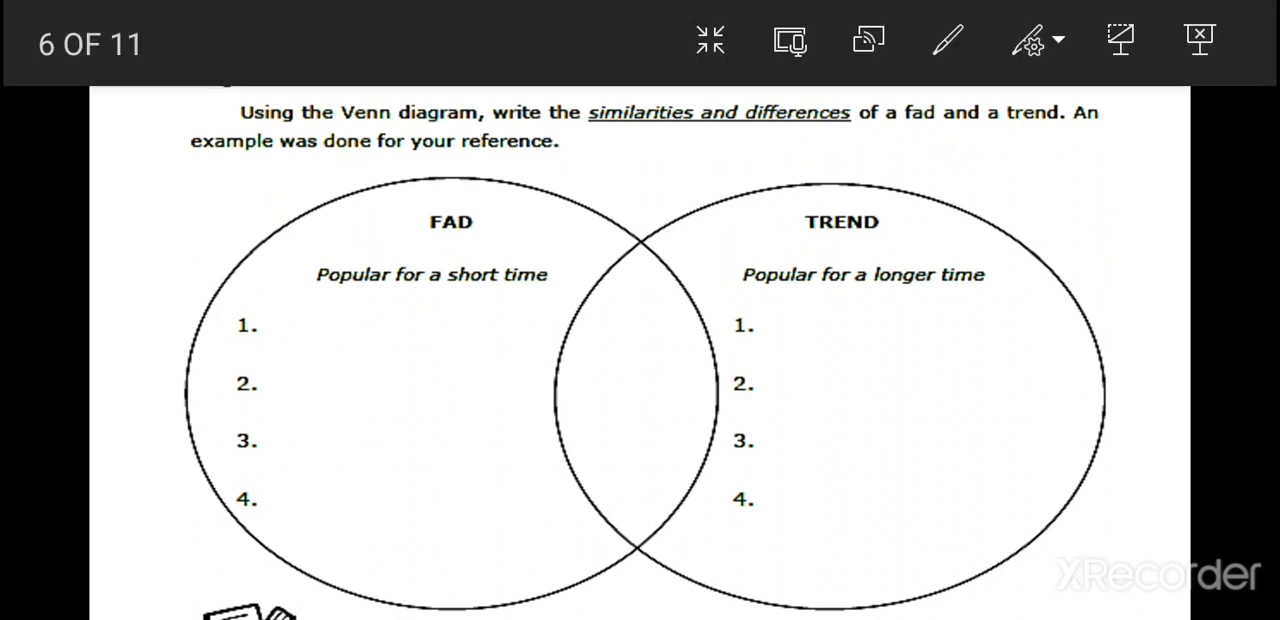
# Circle 'Popular for a short time' and 'Popular for a longer time' in red ink, adding arrows into the circles
pyautogui.click(943, 40)
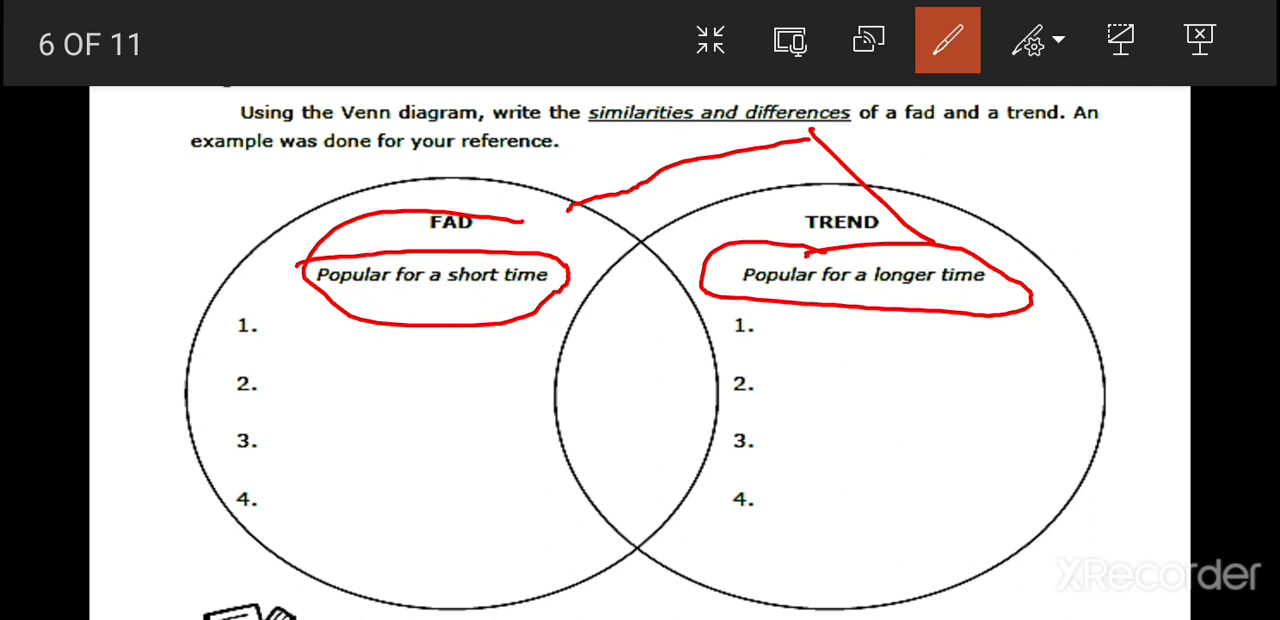
pyautogui.moveTo(648, 125); pyautogui.dragTo(640, 340)
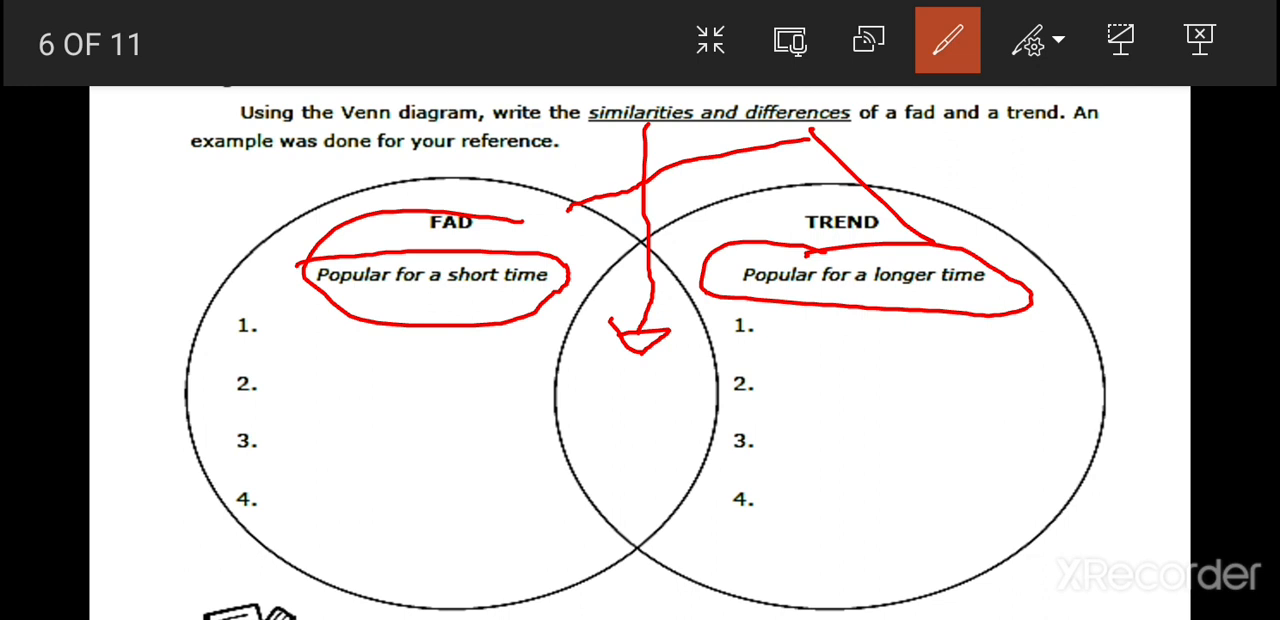
pyautogui.click(1038, 41)
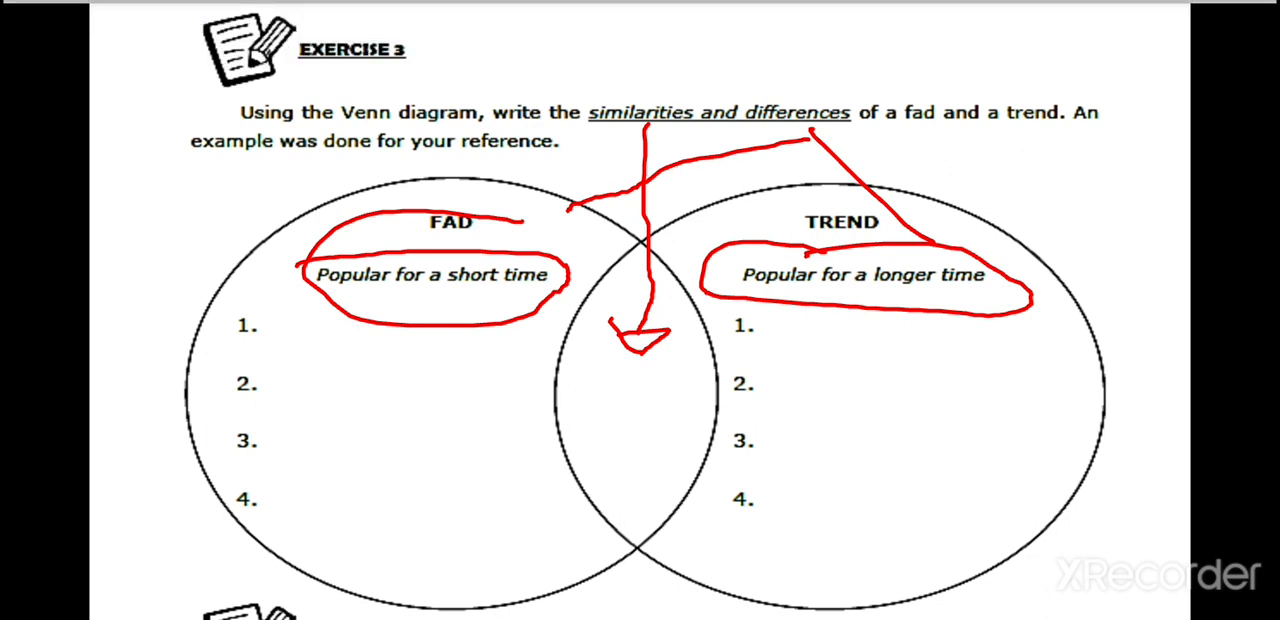
# On slide 7's fad-or-trend table, draw red marks beside 'Why?' under Trend
pyautogui.scroll(-3)
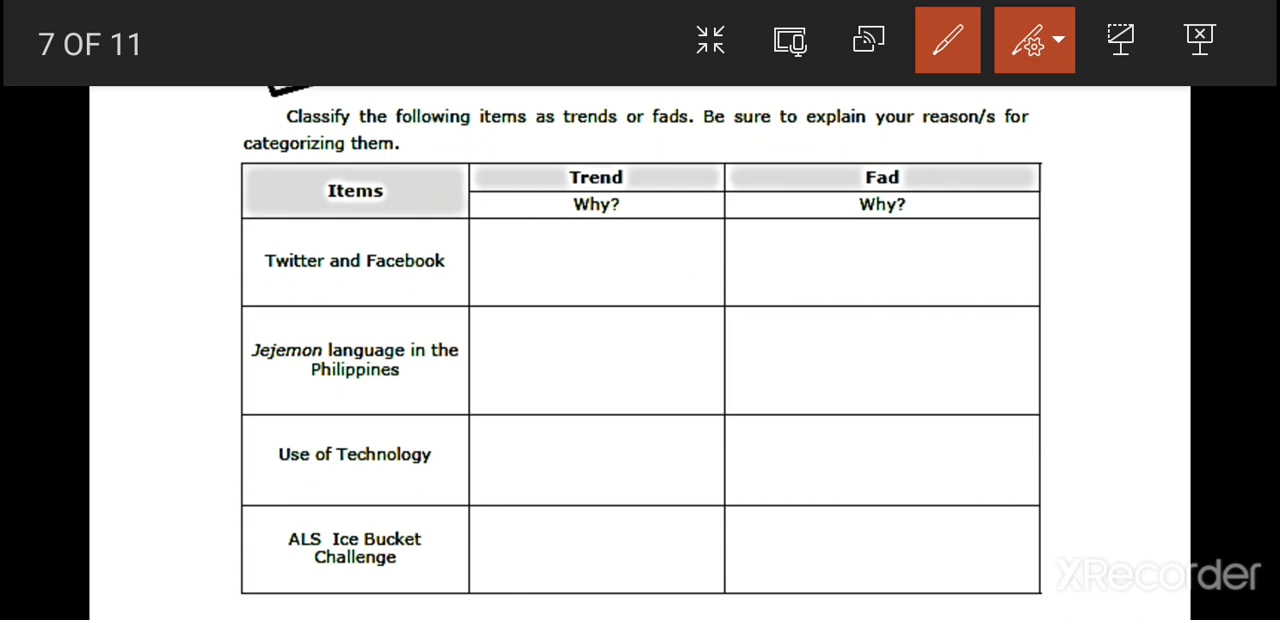
pyautogui.moveTo(685, 203); pyautogui.dragTo(640, 203)
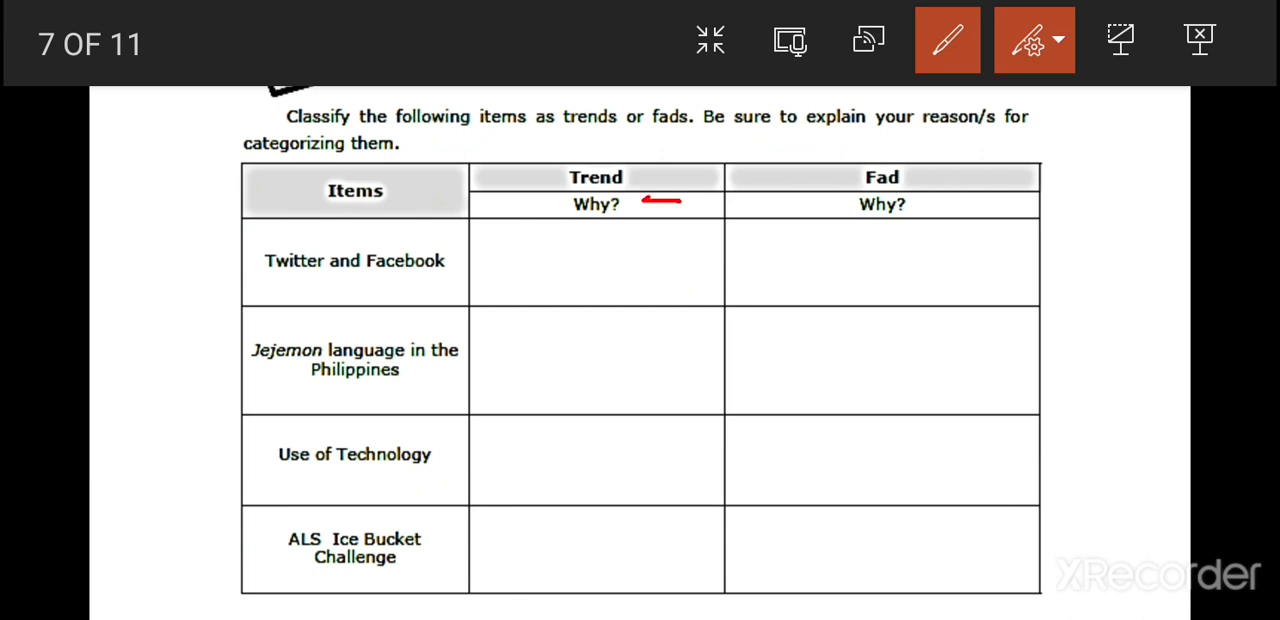
pyautogui.moveTo(680, 215); pyautogui.dragTo(600, 270)
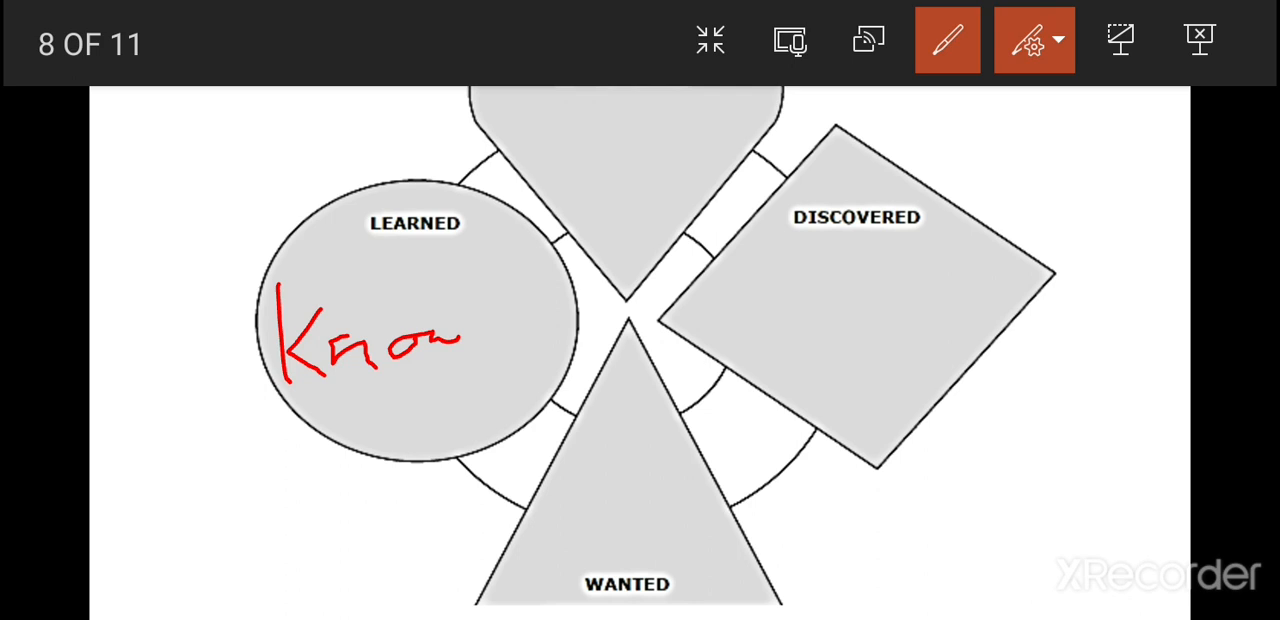
# Handwrite 'Know' in the LEARNED circle and 'Attitude' in the top shape
pyautogui.moveTo(440, 340); pyautogui.dragTo(510, 300)
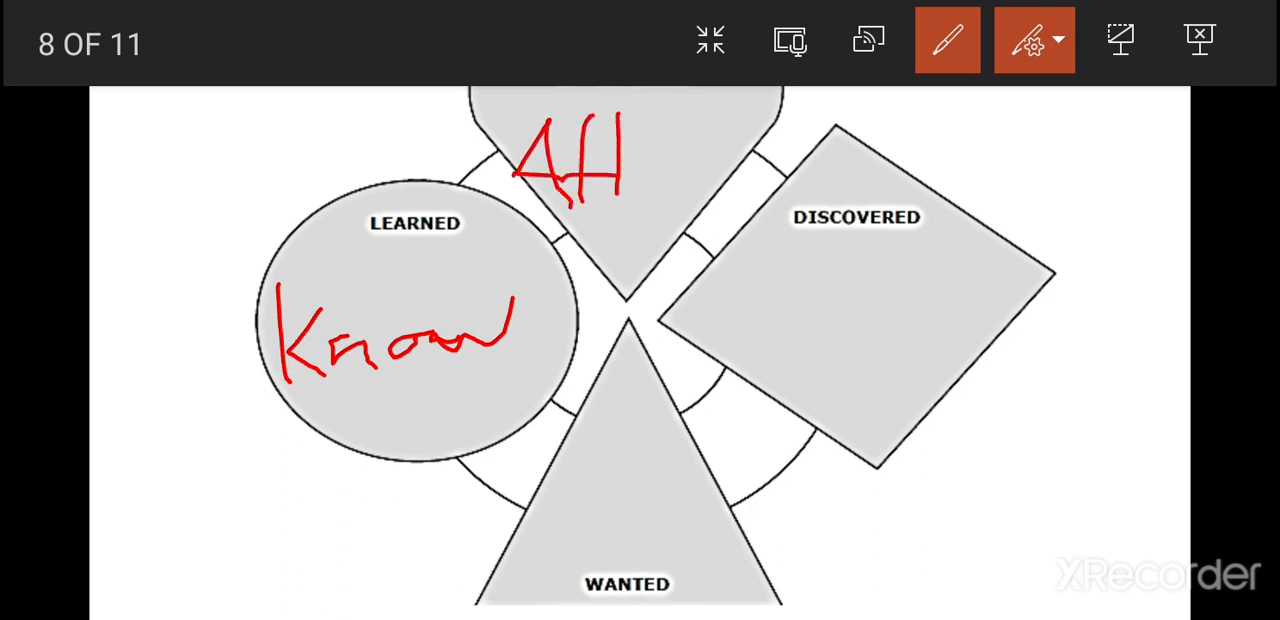
pyautogui.moveTo(625, 150); pyautogui.dragTo(805, 120)
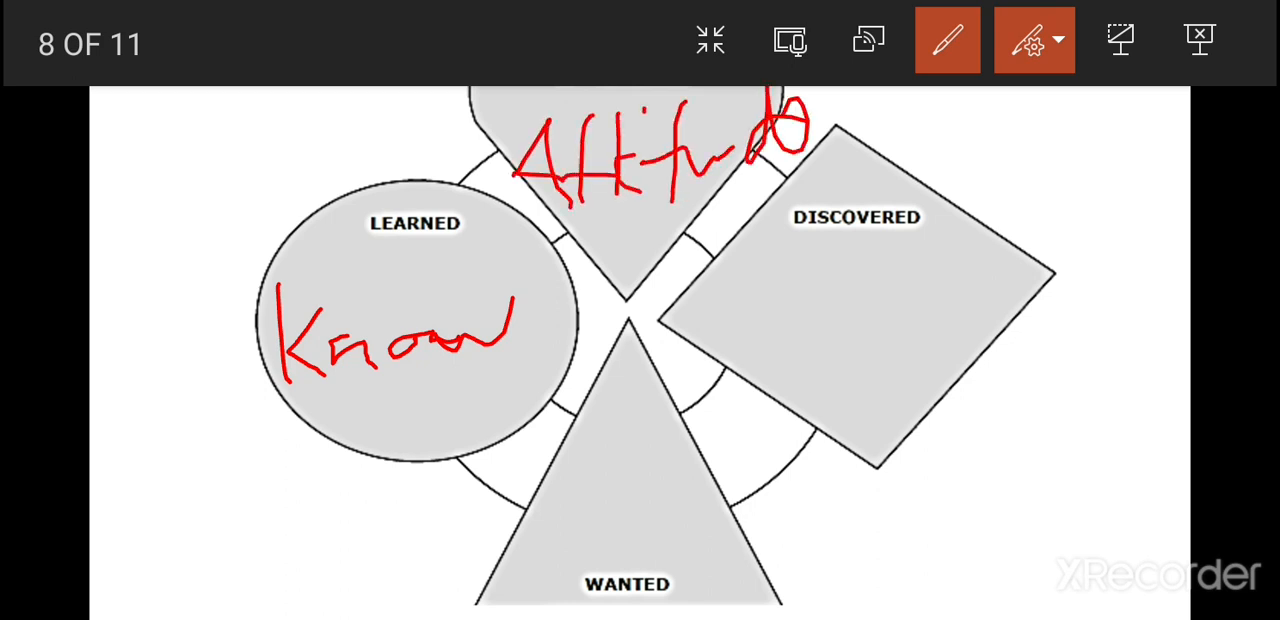